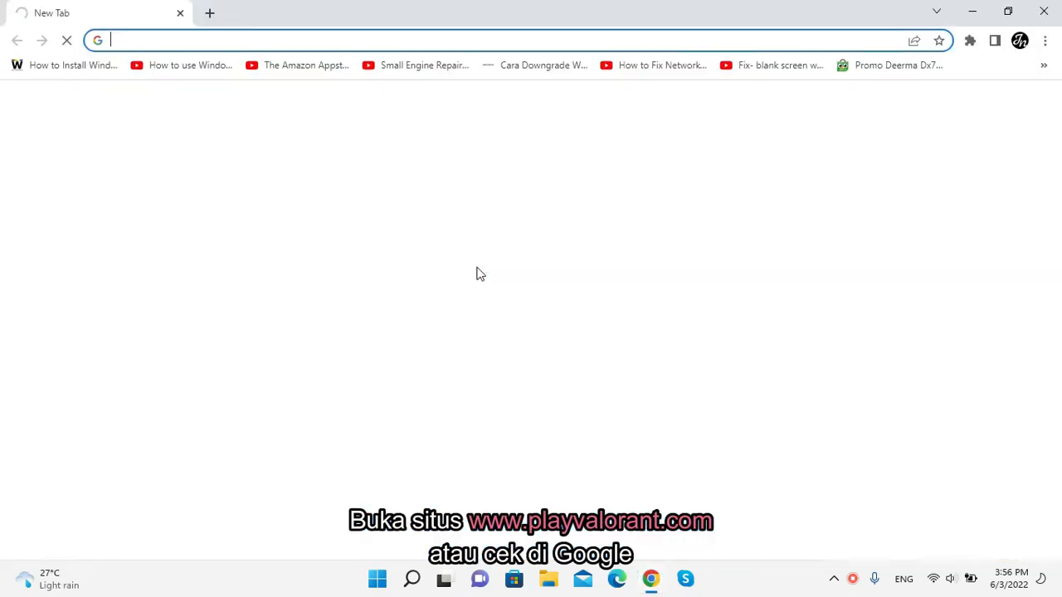
Search Google for 'download valorant' and open the official playvalorant.com site from the results
type("download valorant")
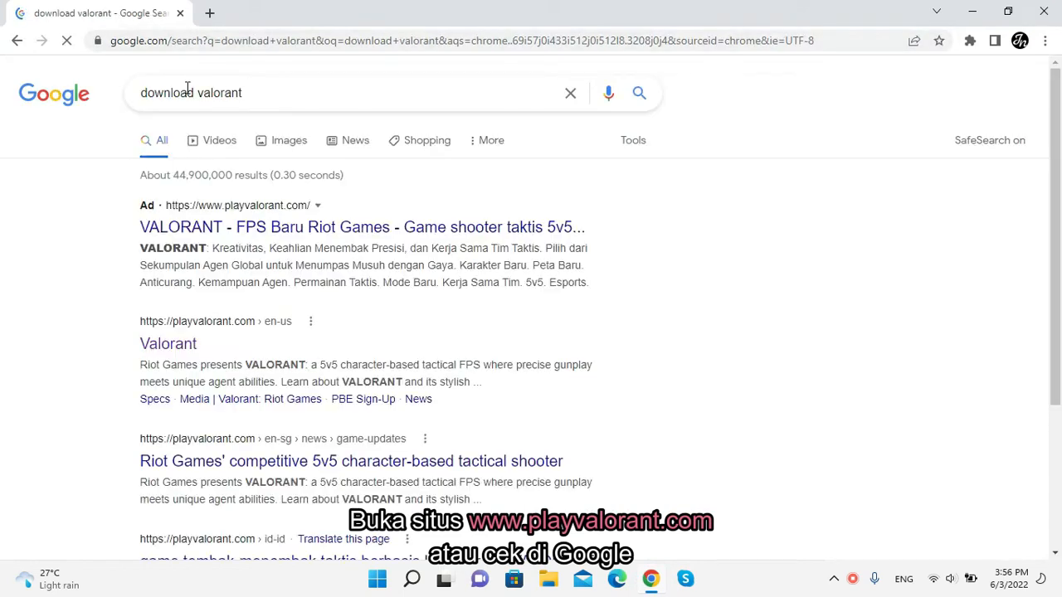
mouse_move(167, 344)
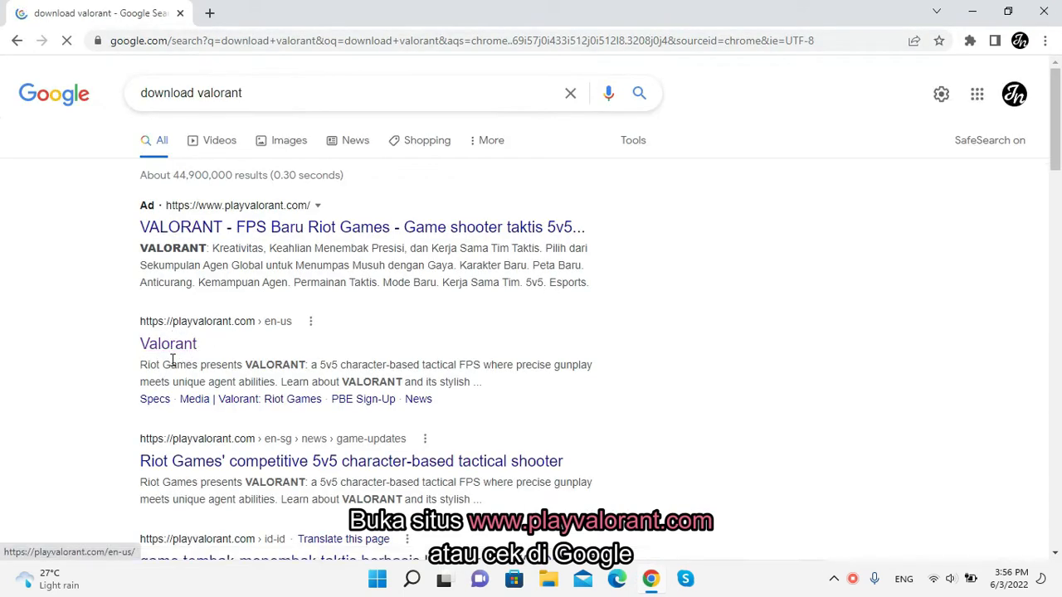
left_click(167, 344)
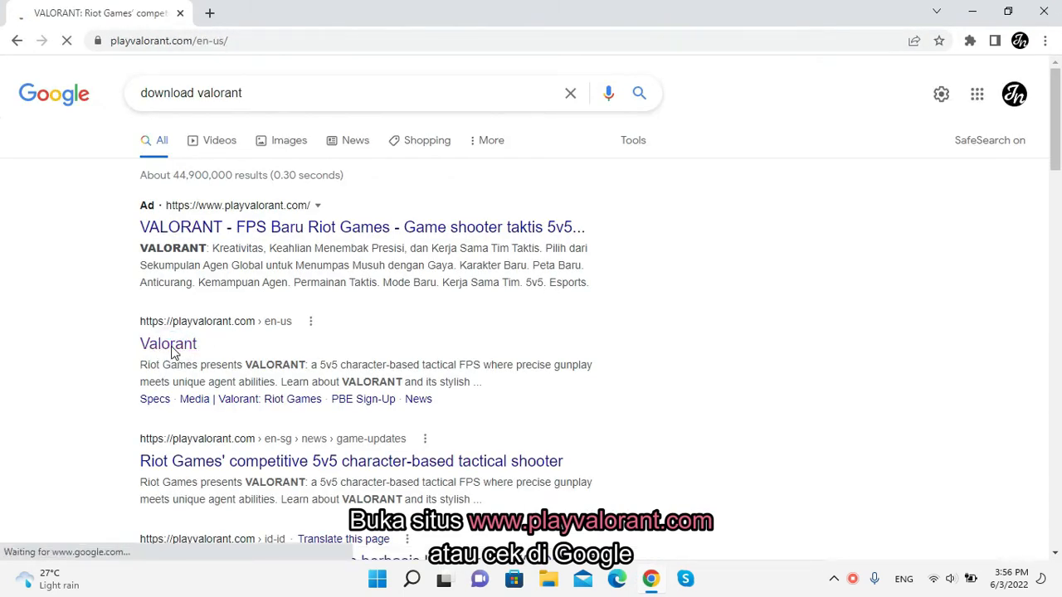
left_click(168, 343)
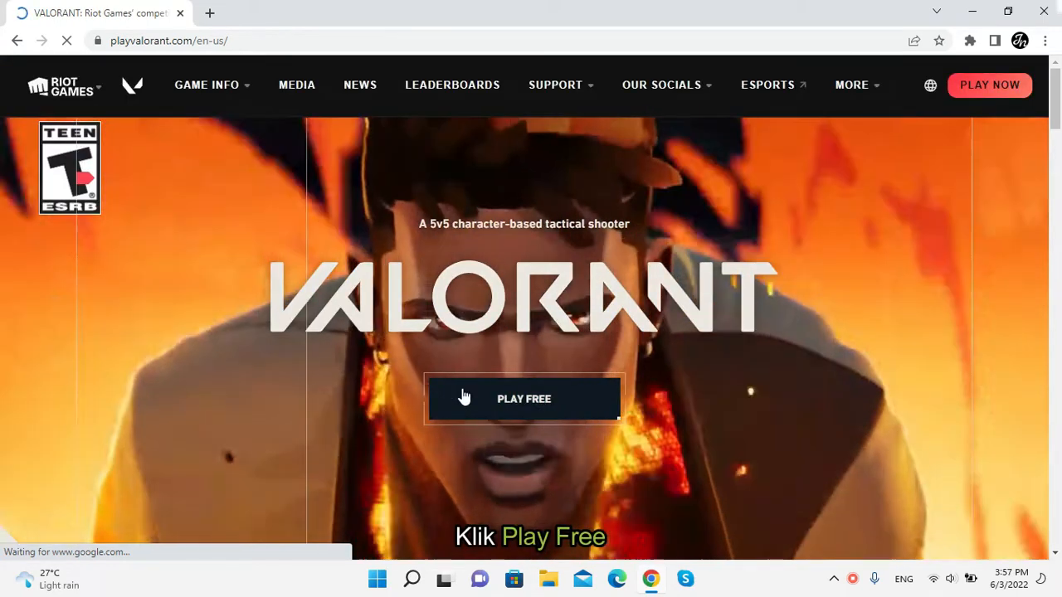
Choose Play Free and start creating a new Riot account, reaching the Create Account page
left_click(524, 398)
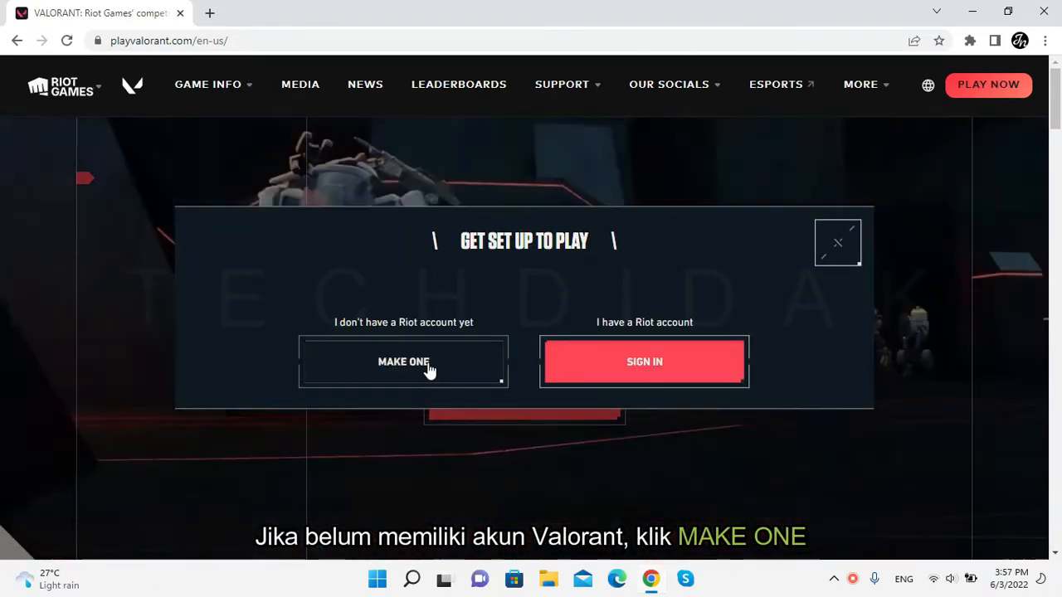
left_click(403, 362)
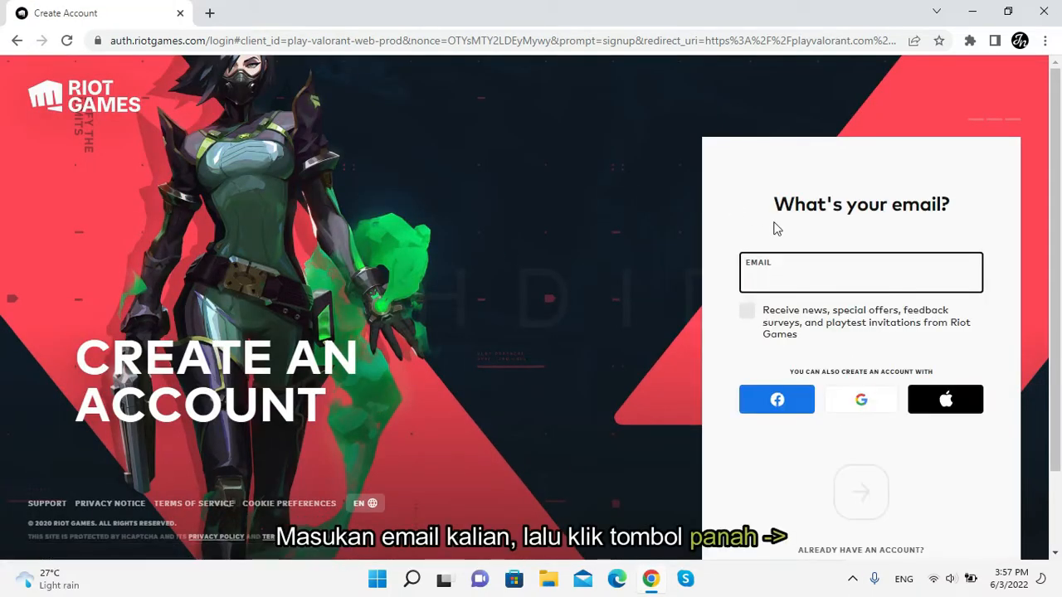
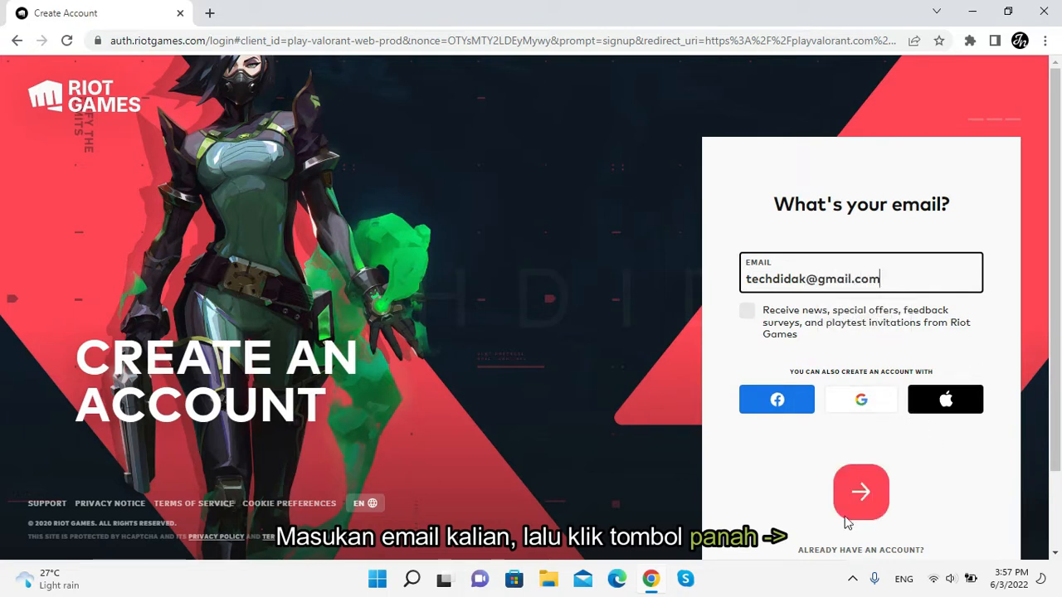
Enter the signup email and date of birth and continue to the username step
left_click(859, 491)
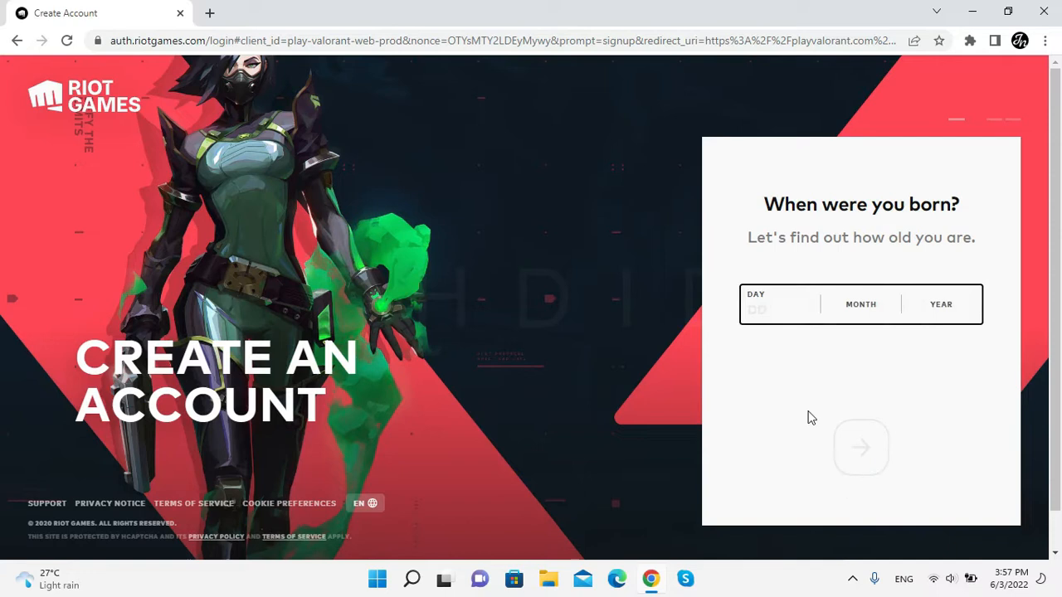
type("17")
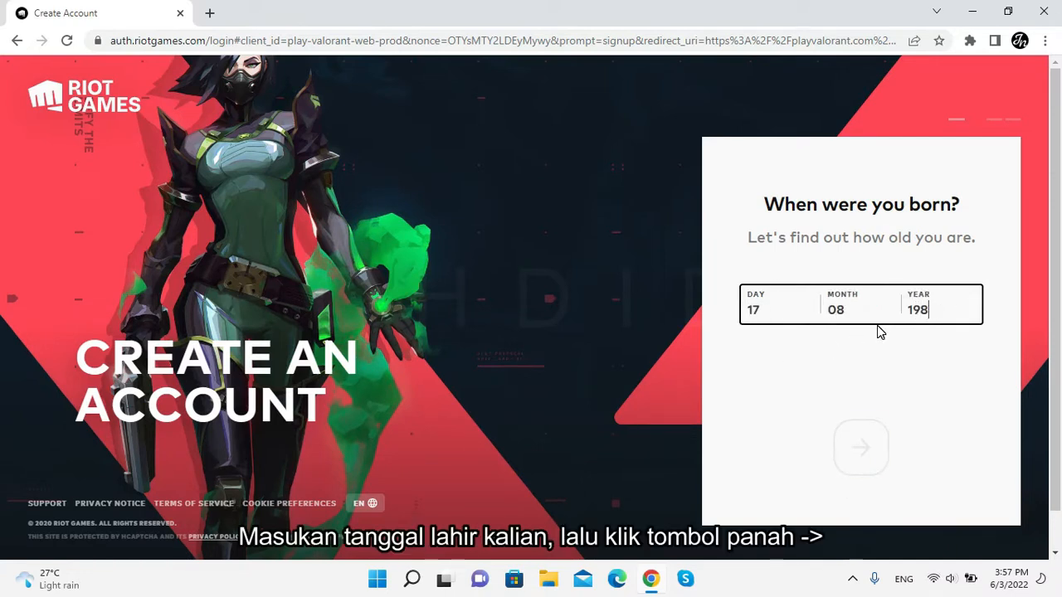
left_click(861, 448)
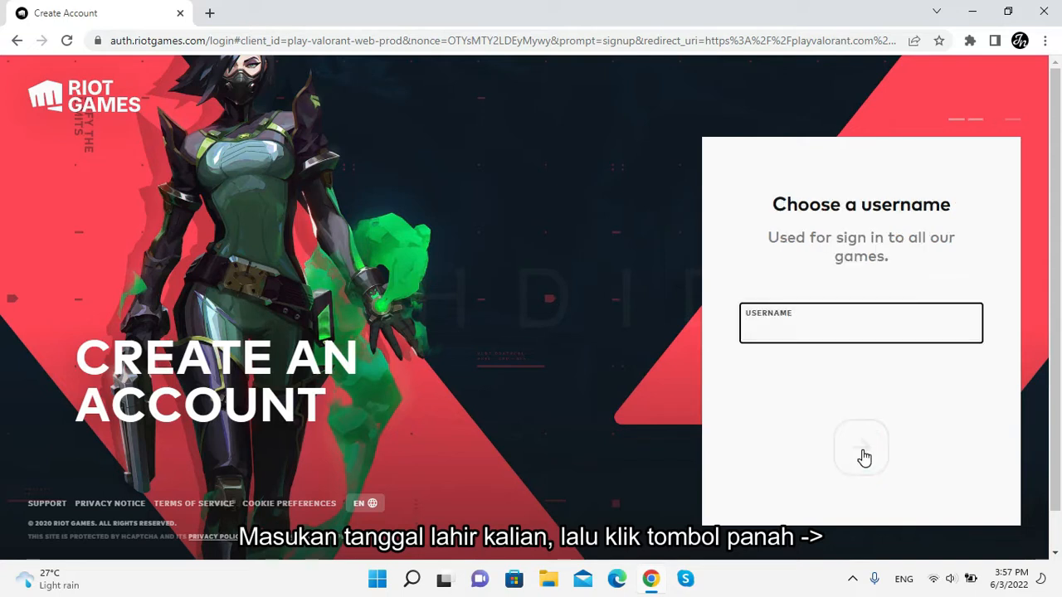
Set the username 'techd', enter and confirm the password, and create the Riot account
type("techd")
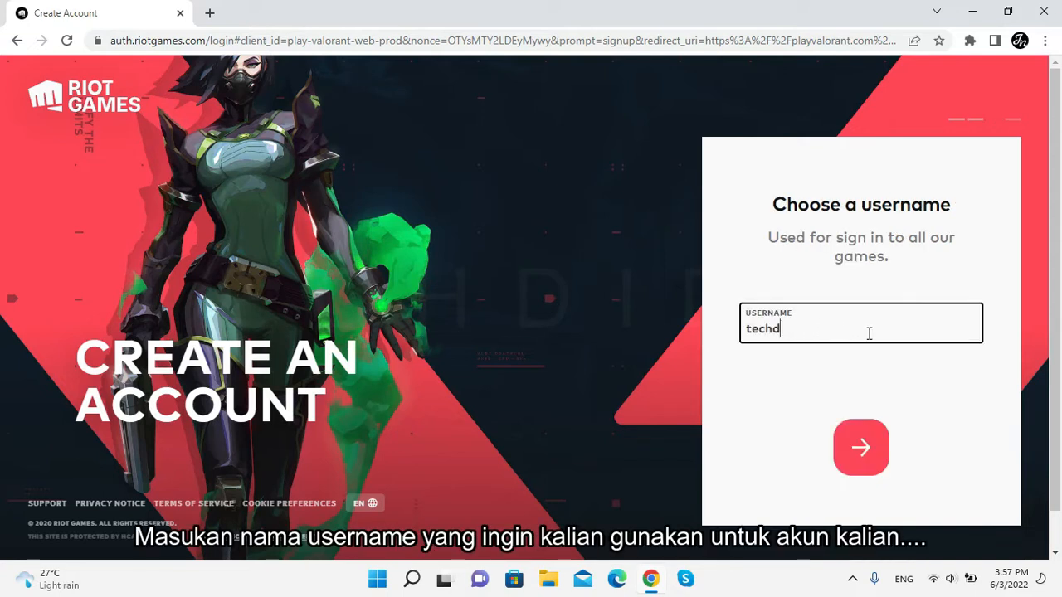
left_click(859, 448)
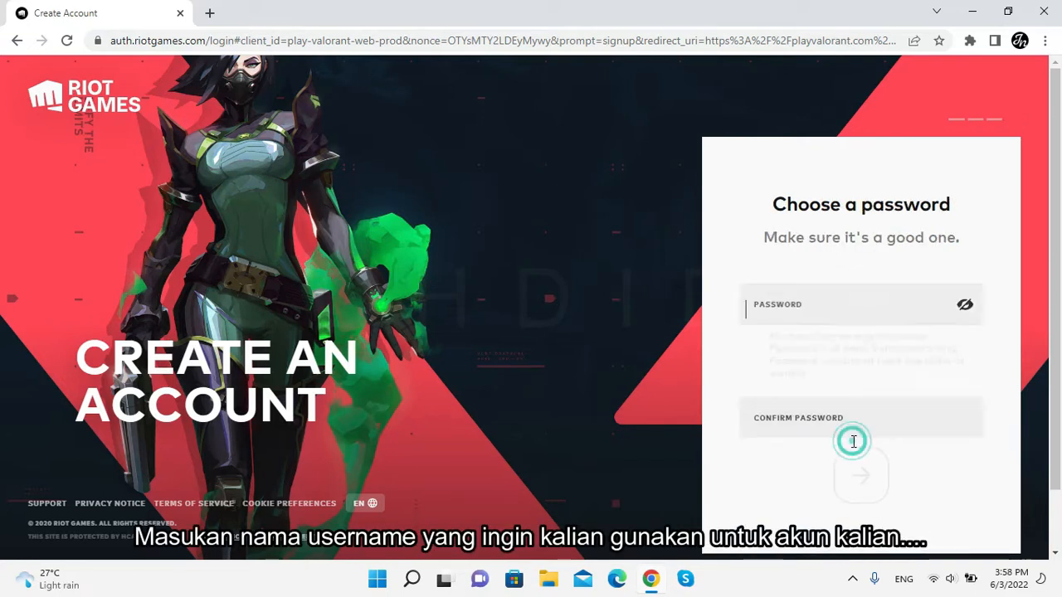
left_click(859, 305)
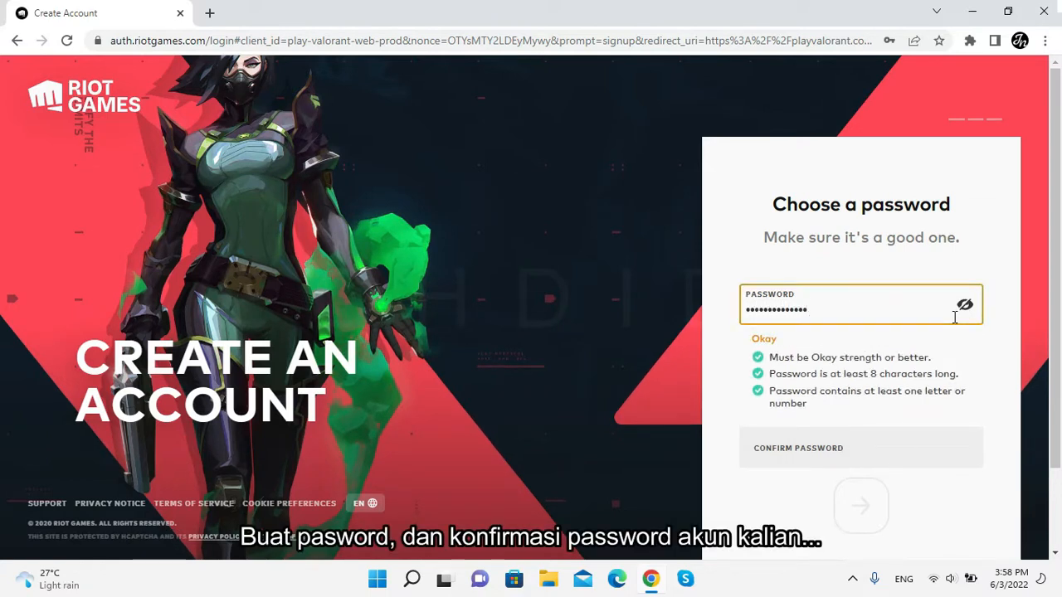
left_click(859, 448)
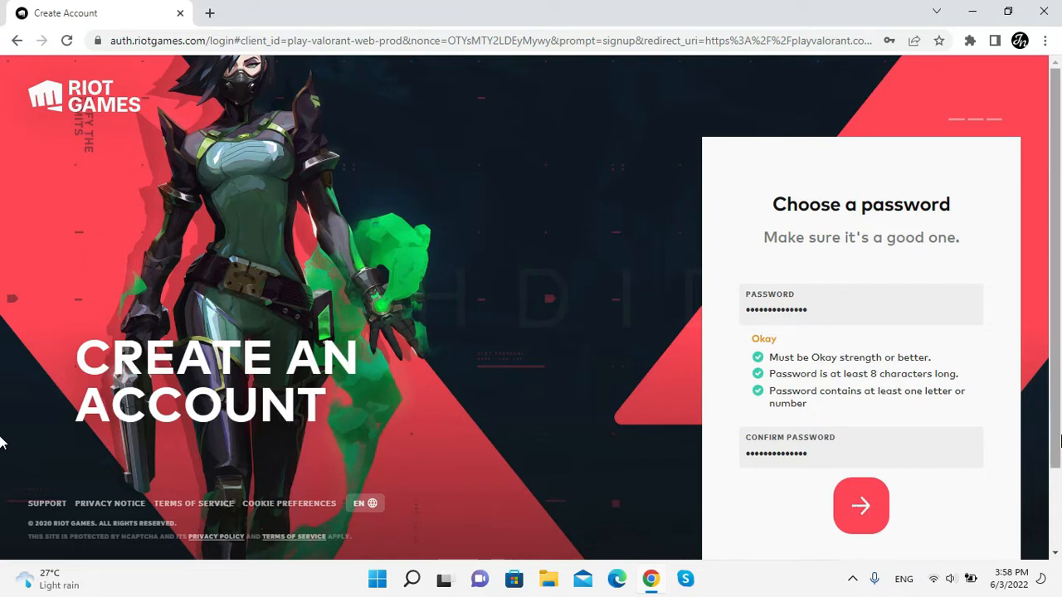
left_click(860, 505)
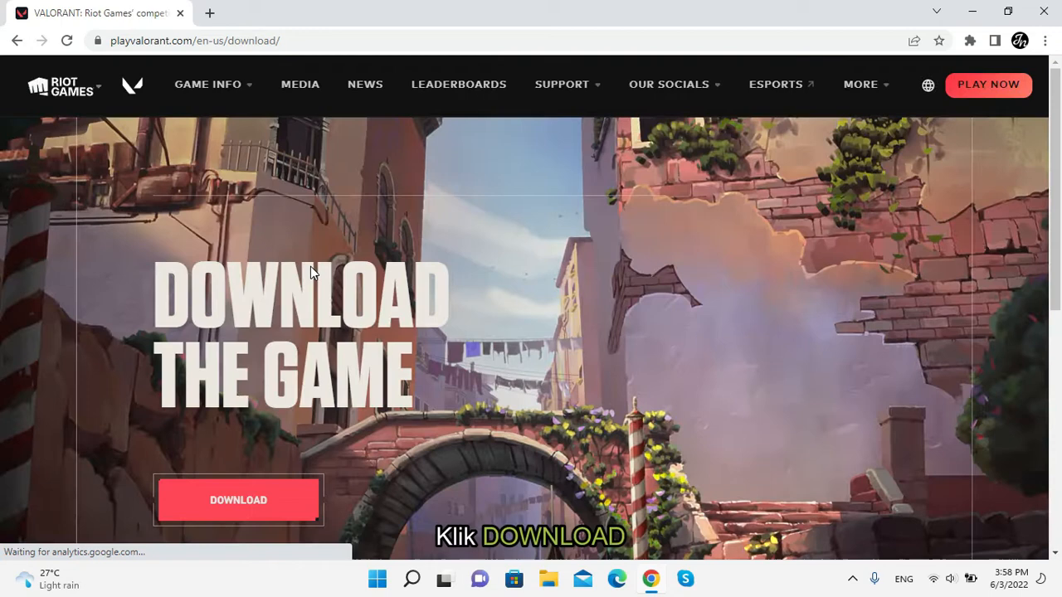
Download the VALORANT installer .exe and show it in the Downloads folder
scroll("down", 3)
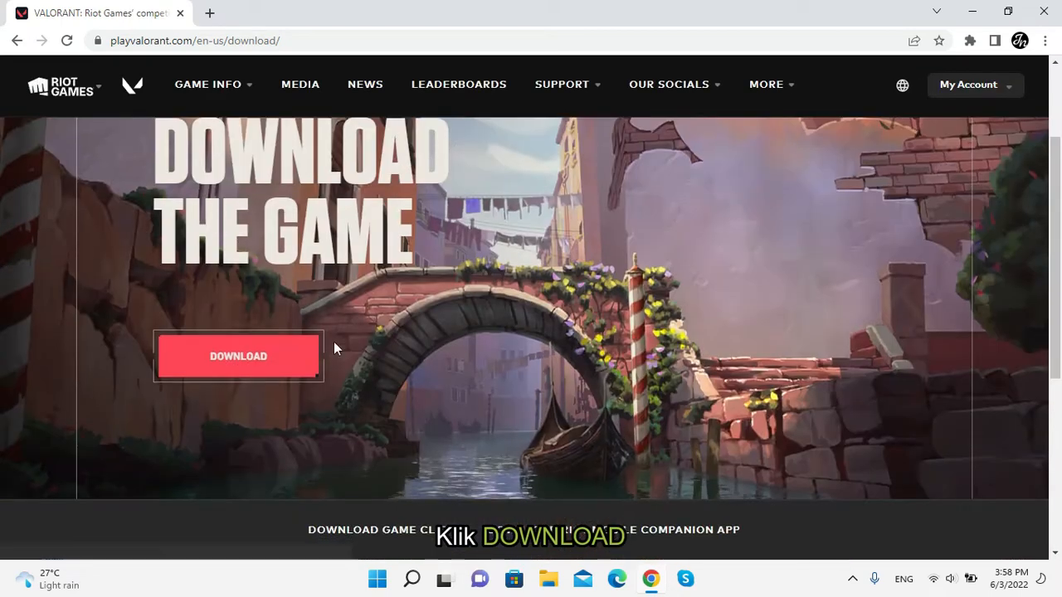
left_click(239, 355)
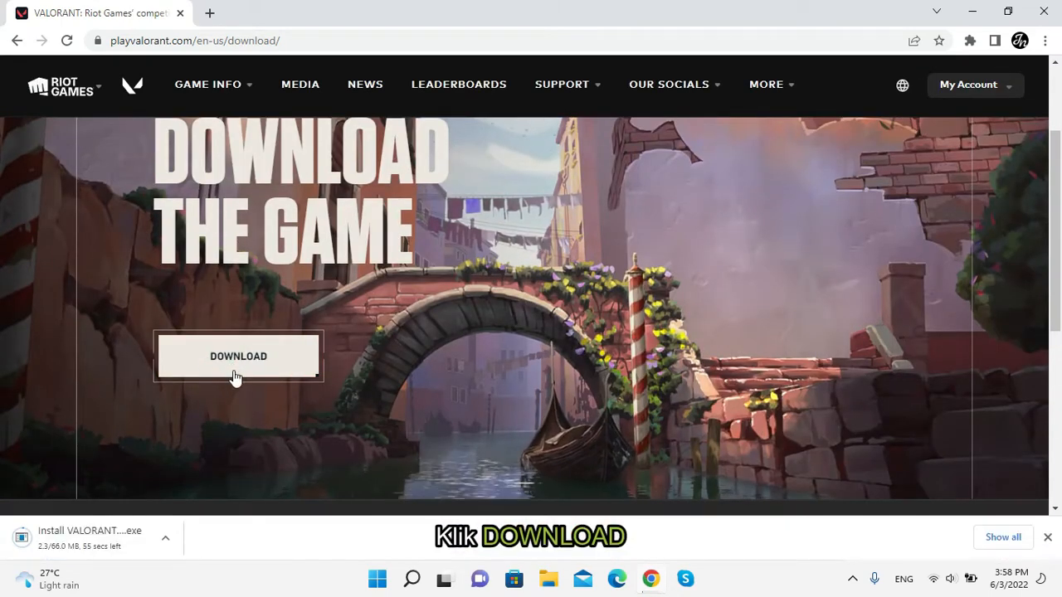
left_click(239, 355)
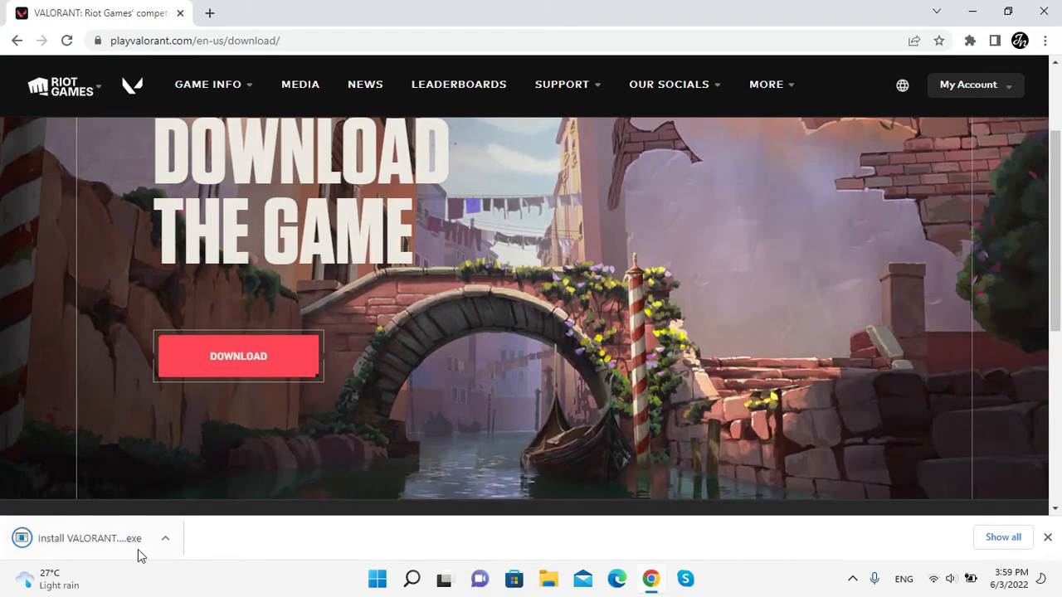
left_click(166, 538)
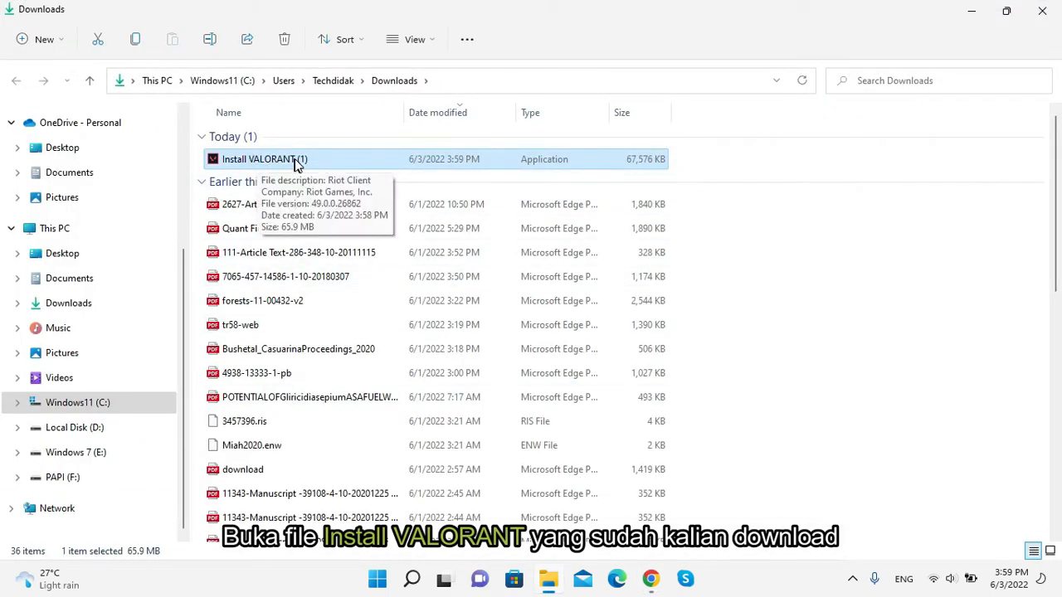
Launch 'Install VALORANT' from Downloads and accept the security warning with Run
double_click(264, 159)
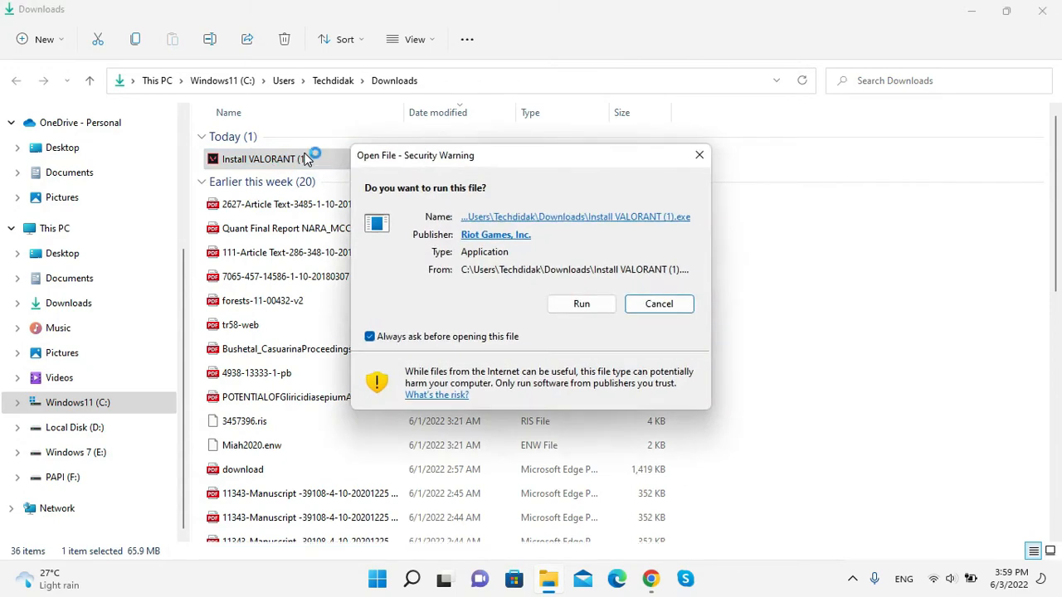
left_click(657, 303)
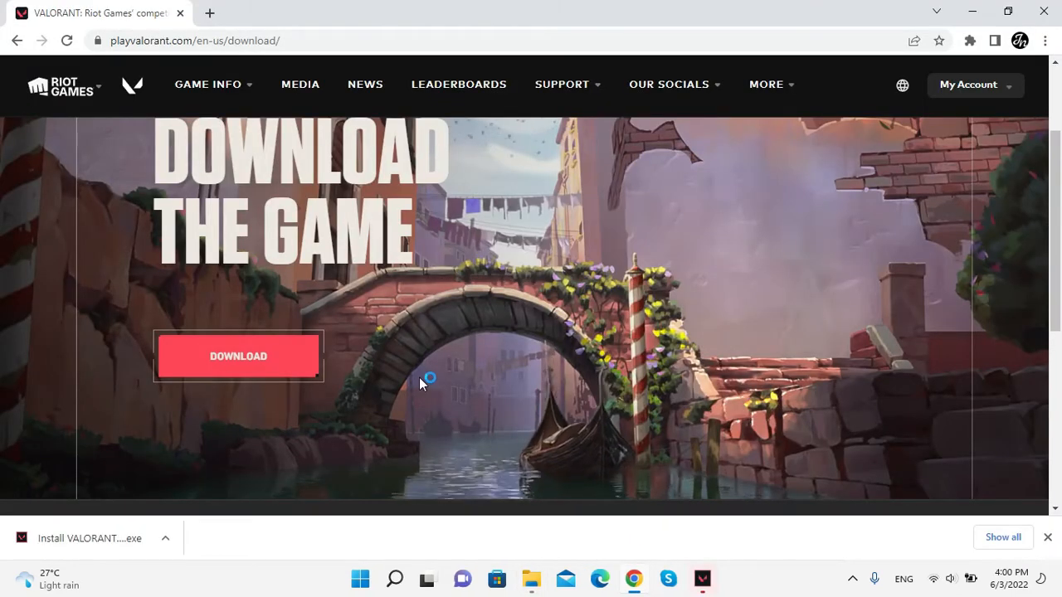
mouse_move(883, 97)
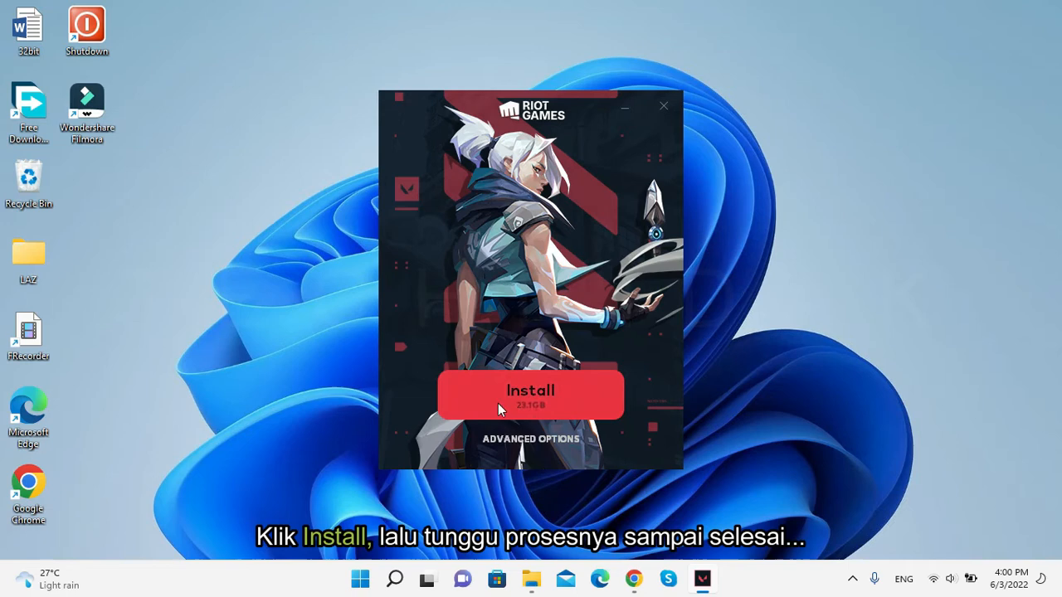
Run the VALORANT install until the Riot Client sign-in screen appears
left_click(530, 394)
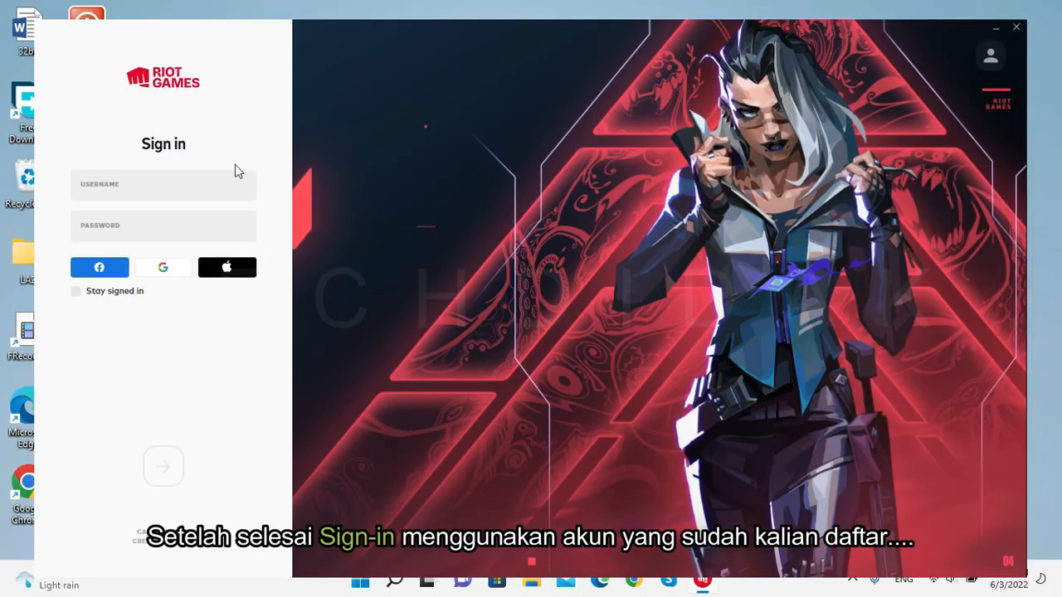
left_click(163, 184)
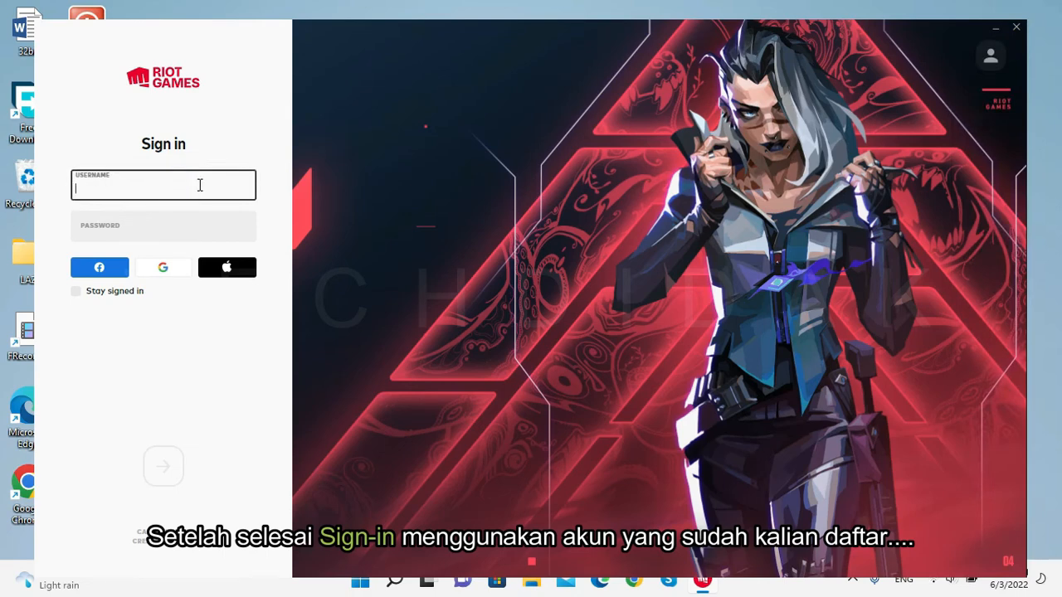